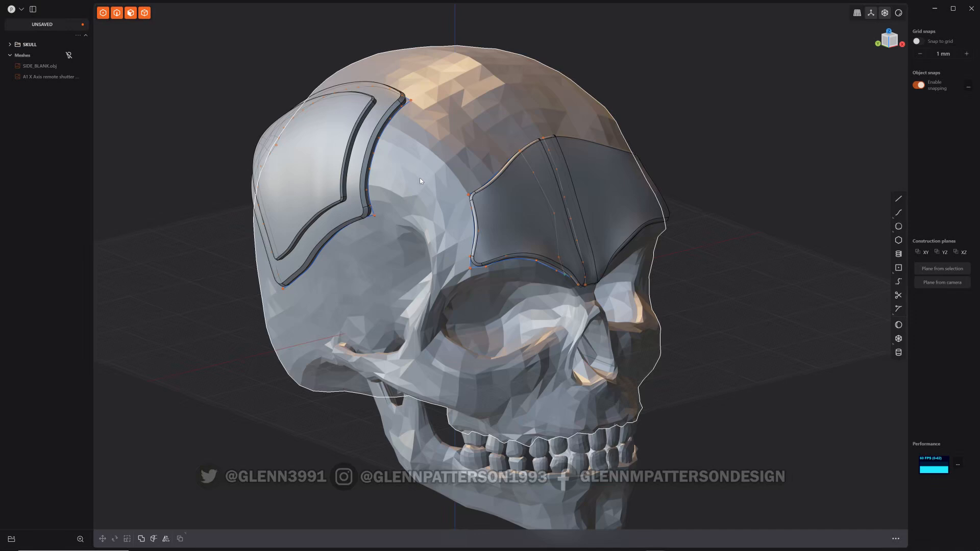
mouse_move(531, 194)
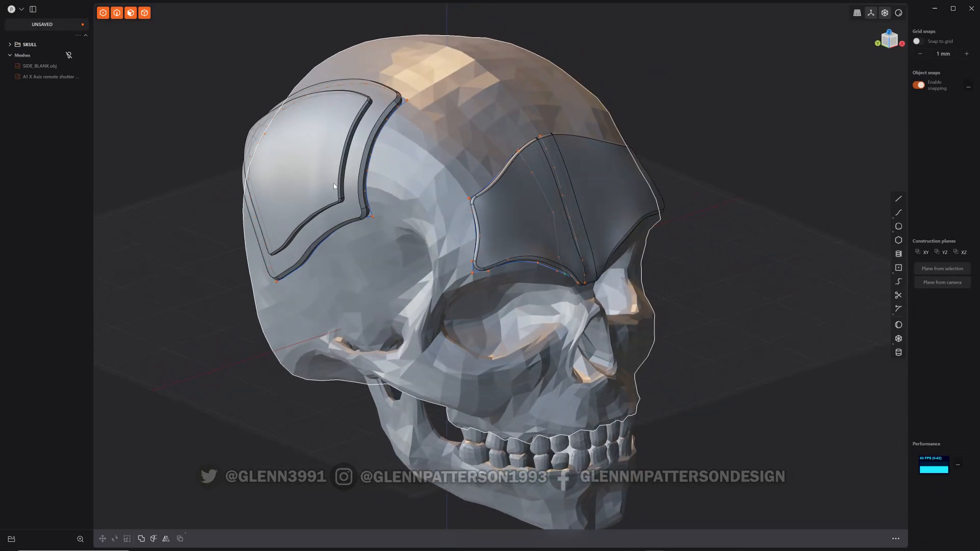
Snap four curves onto skull vertices, outlining a forehead panel between side and brow plates.
click(11, 8)
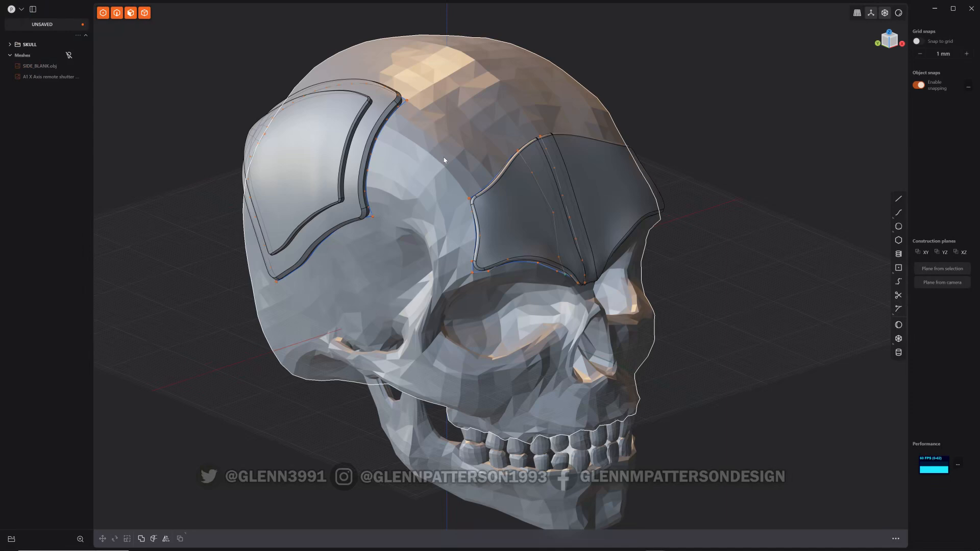
mouse_move(475, 133)
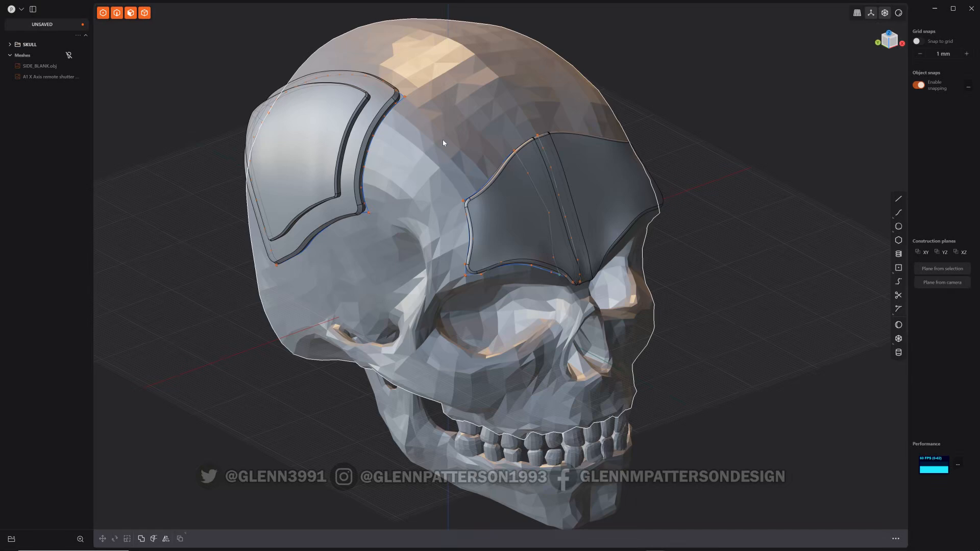
scroll(up, 3)
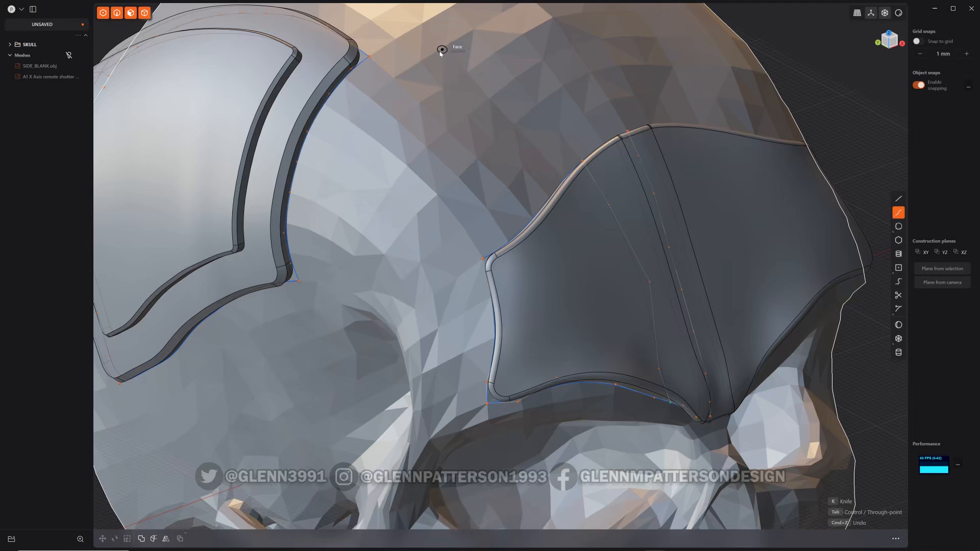
mouse_move(394, 78)
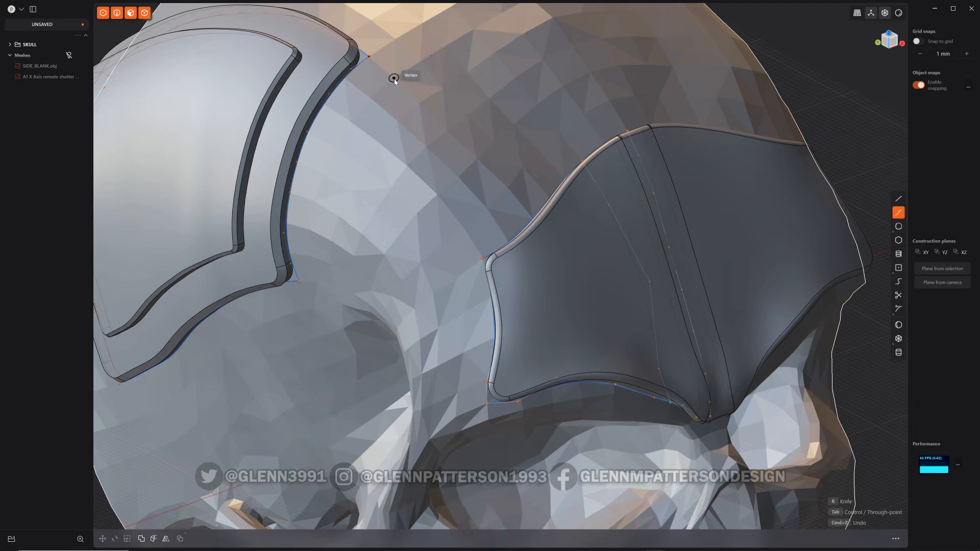
mouse_move(428, 81)
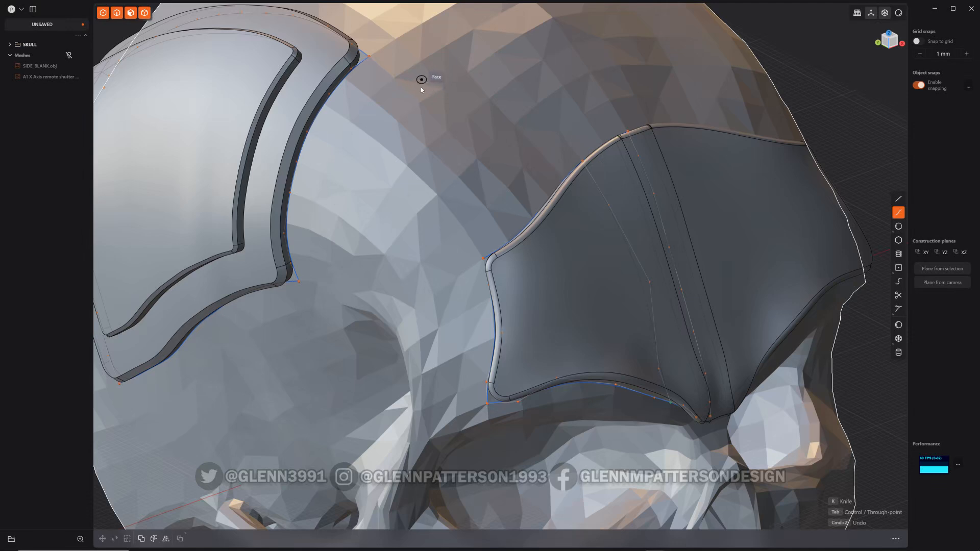
mouse_move(380, 117)
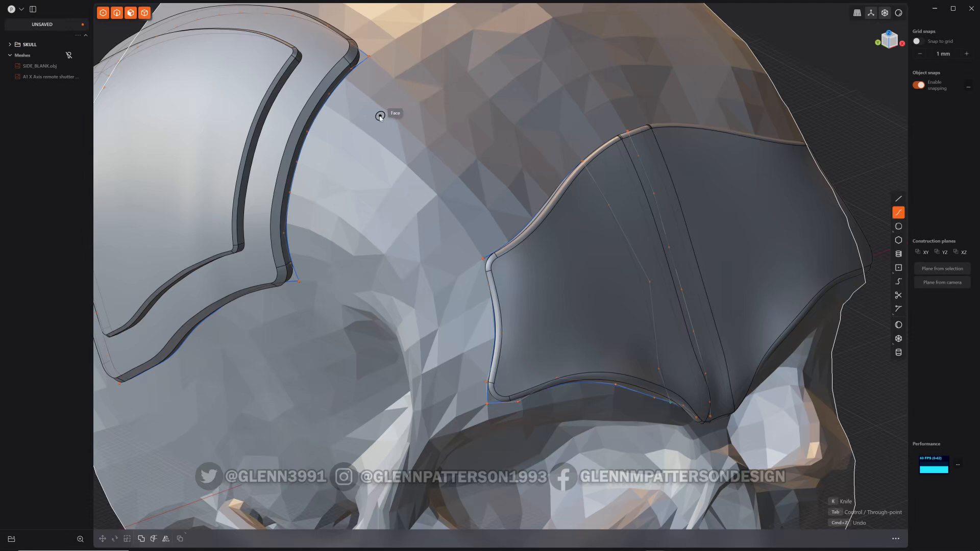
mouse_move(474, 31)
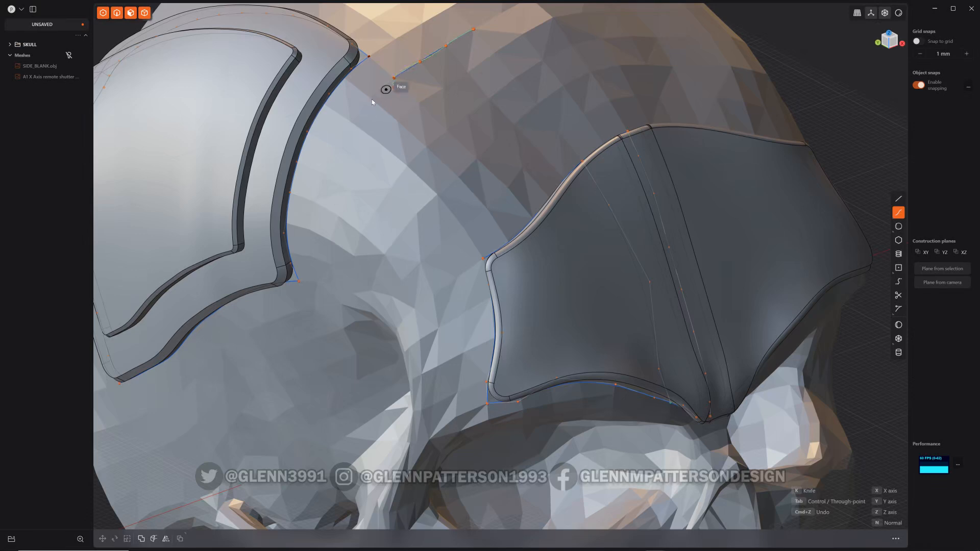
mouse_move(343, 134)
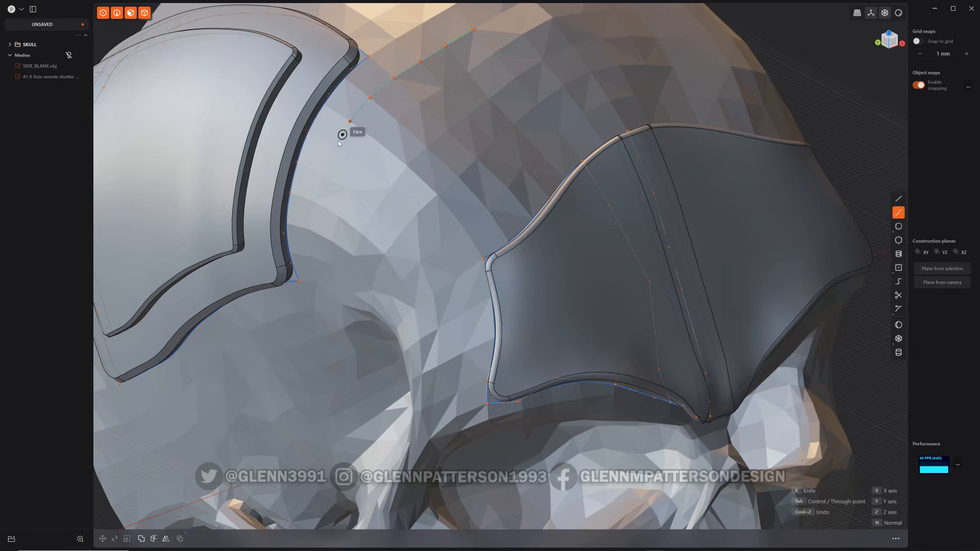
mouse_move(334, 147)
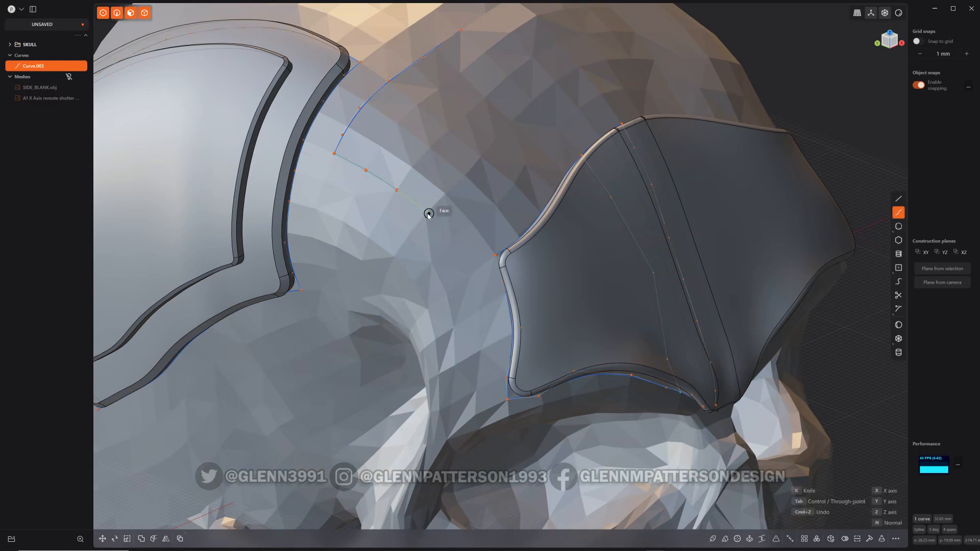
click(429, 214)
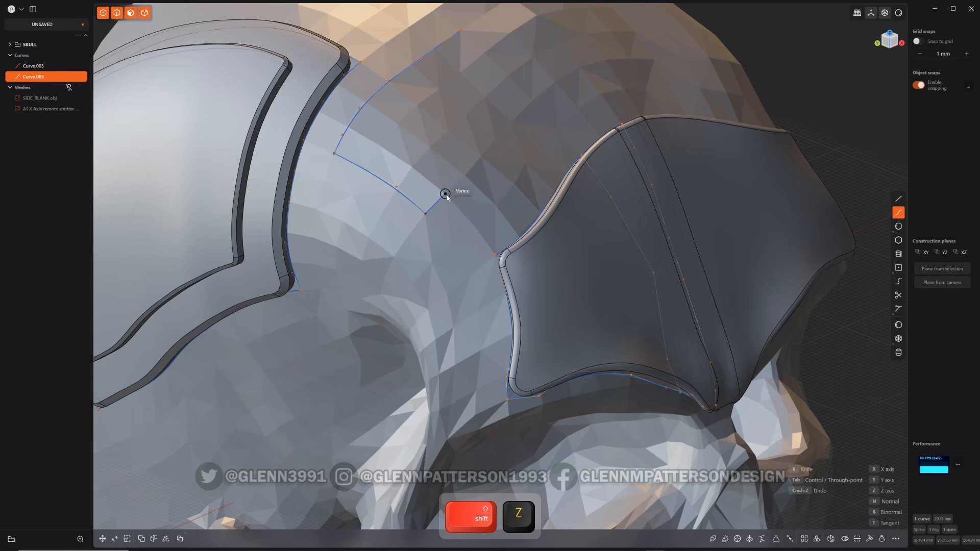
mouse_move(471, 165)
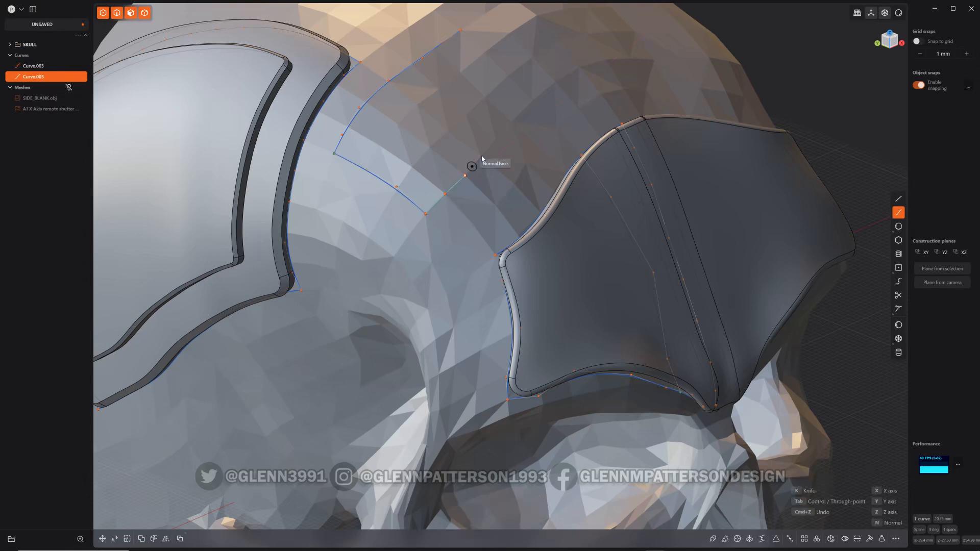
mouse_move(498, 139)
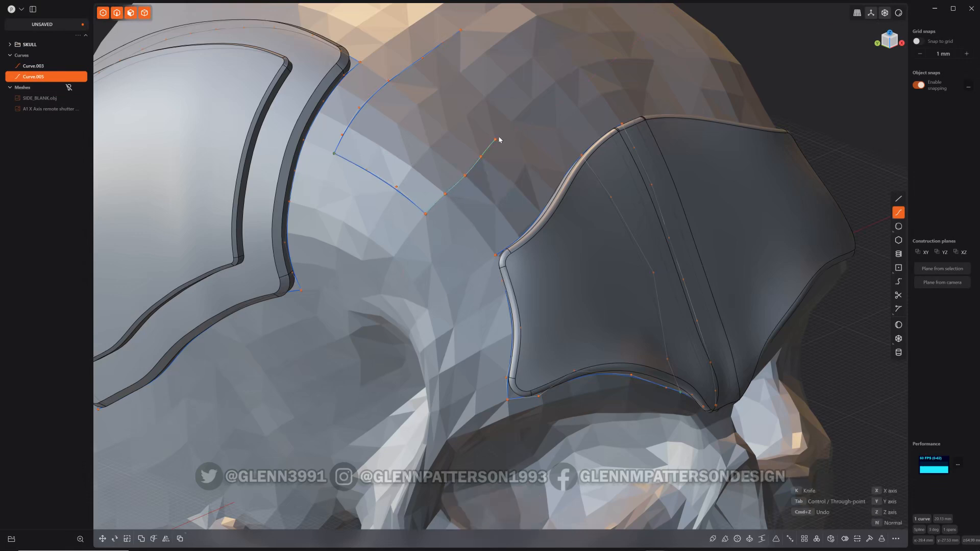
mouse_move(531, 102)
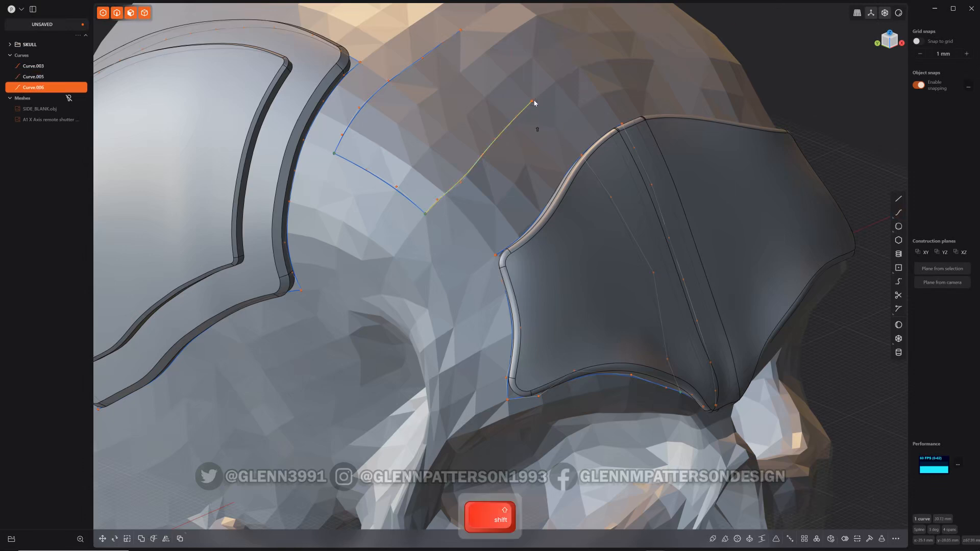
key(z)
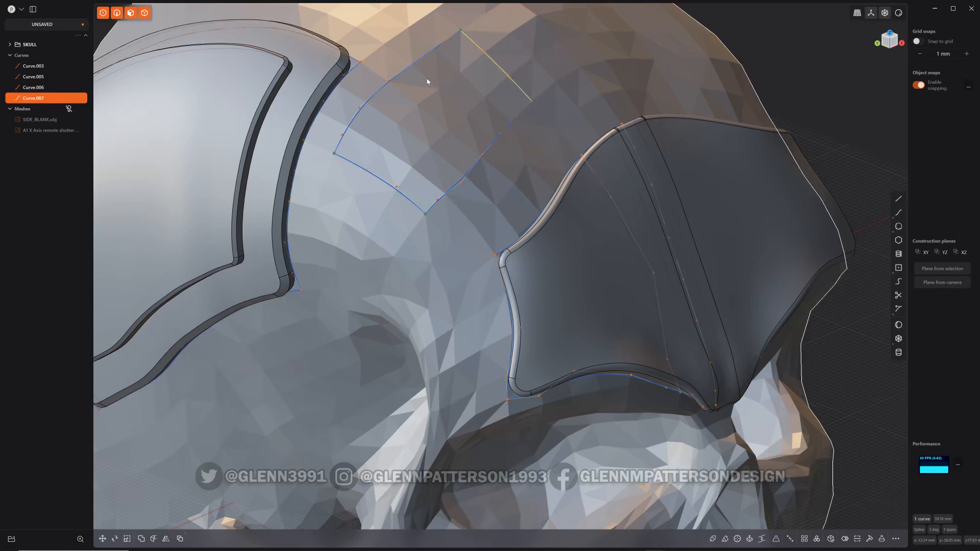
Select Curve.003 through Curve.007 and fill them with a Patch hole surface.
click(33, 66)
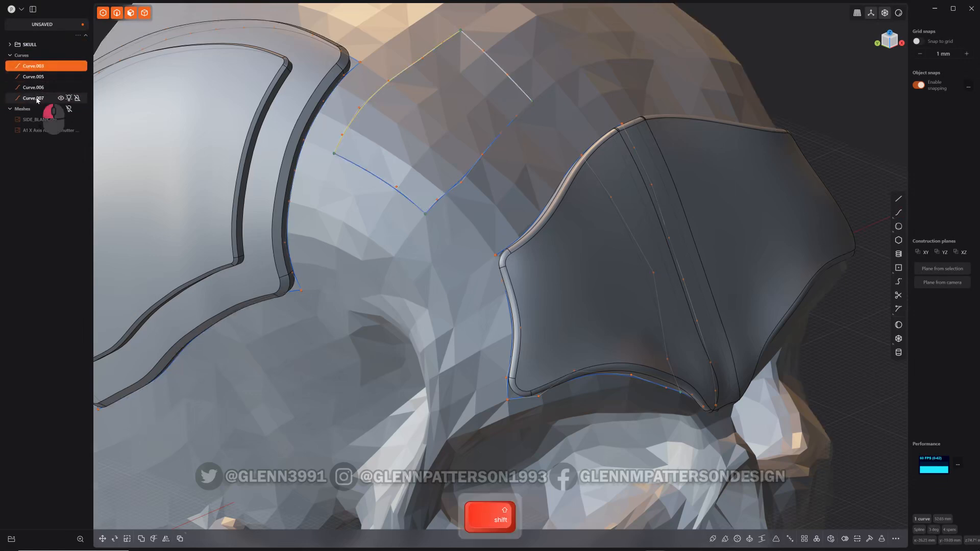
click(33, 98)
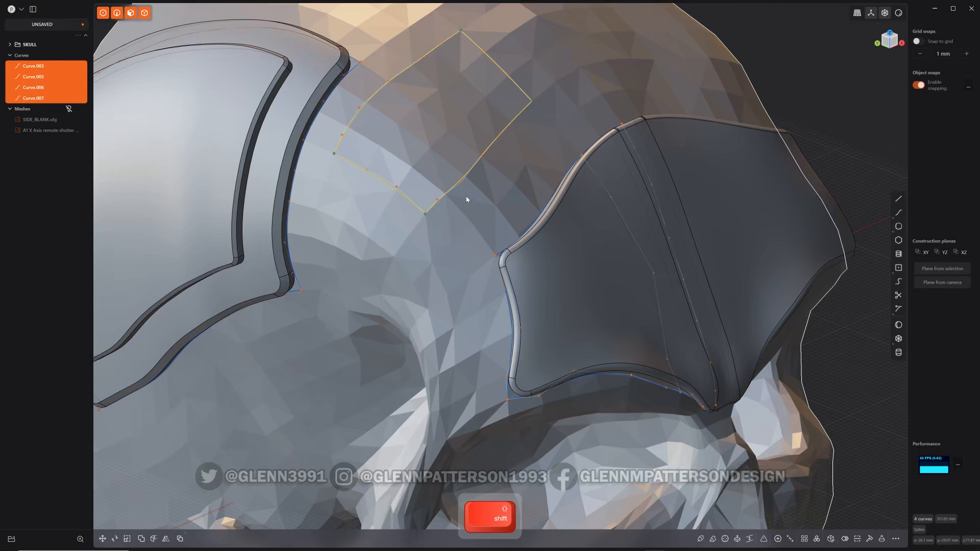
key(j)
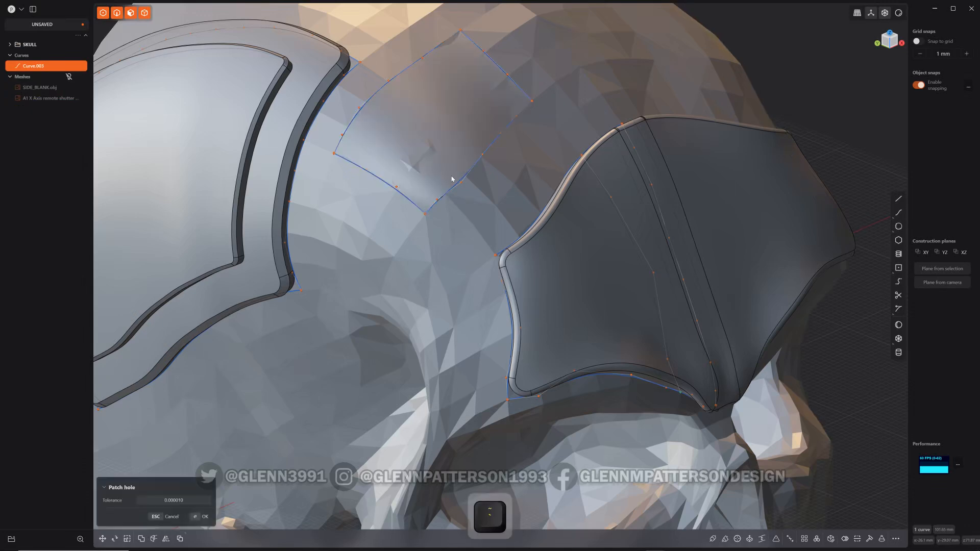
click(204, 516)
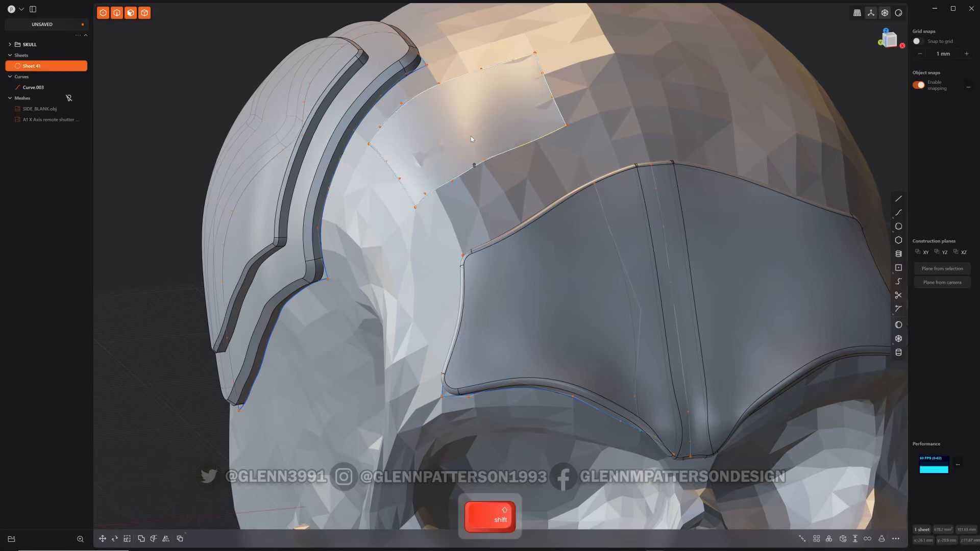
Thicken Sheet 41 into a solid plate about 2.03 mm thick.
key(t)
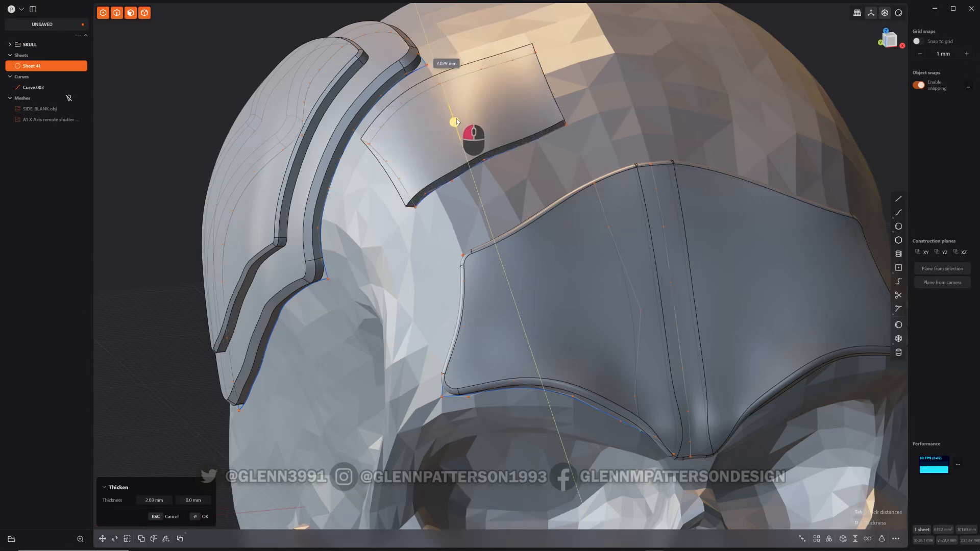
click(204, 516)
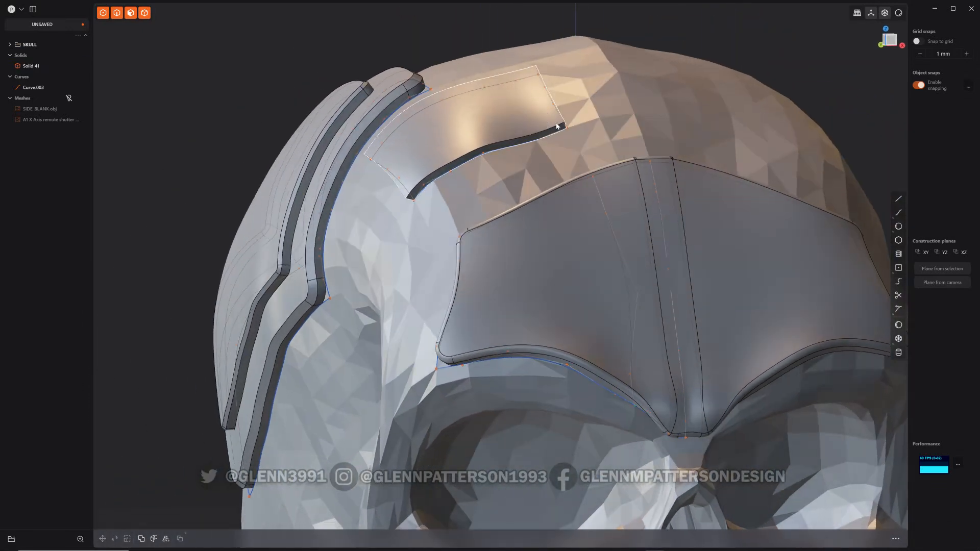
scroll(up, 3)
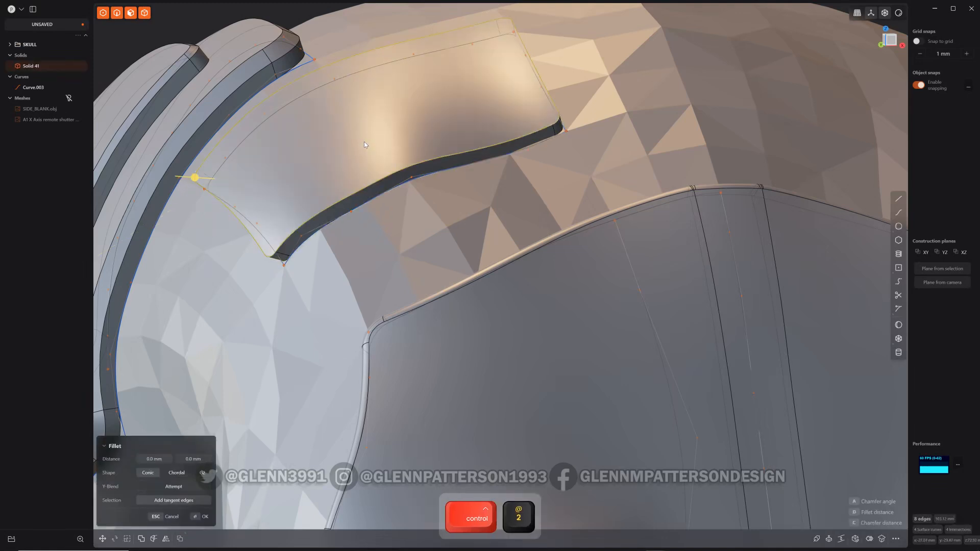
Fillet the forehead plate's top edges, dragging the gizmo to set the radius.
drag(195, 177, 209, 194)
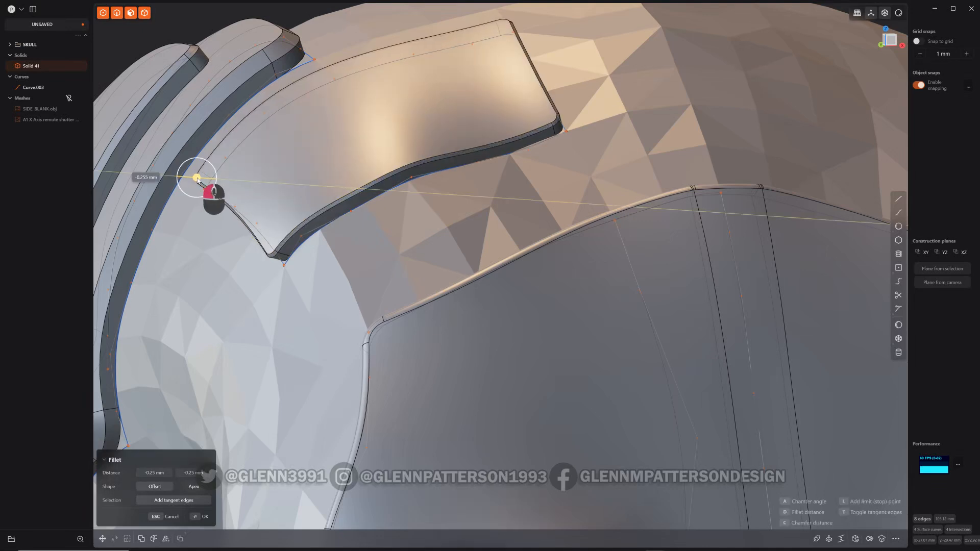
drag(207, 194, 199, 178)
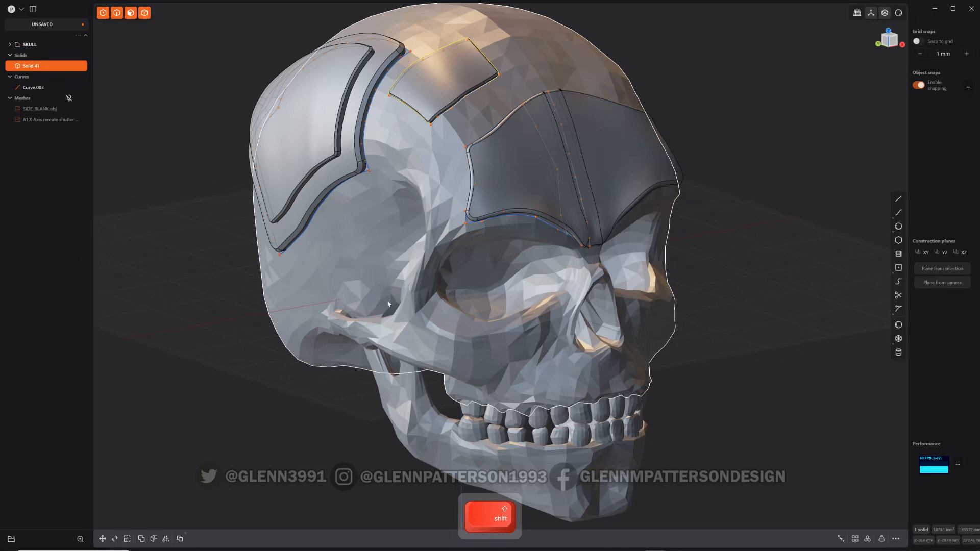
Lower the skull material's opacity to make it semi-transparent, then hide the skull.
click(400, 282)
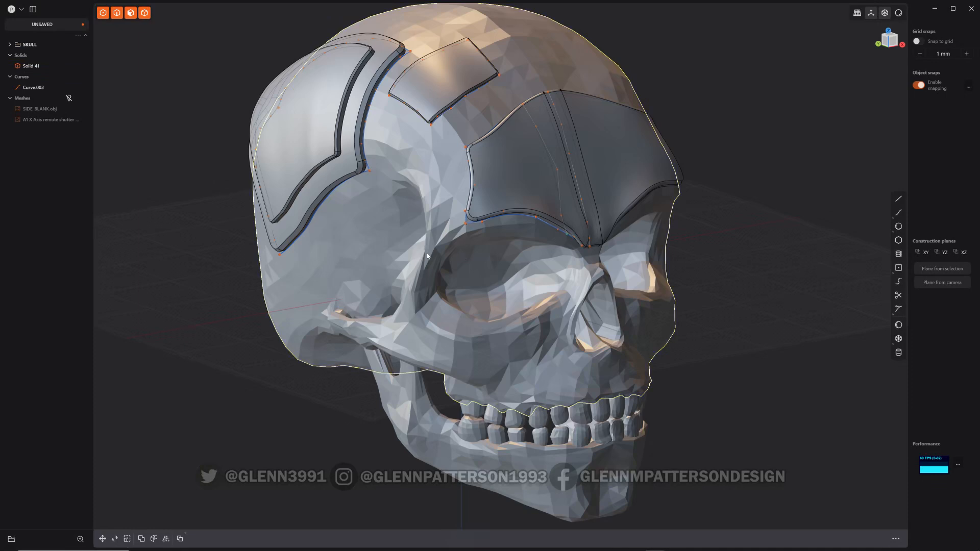
key(m)
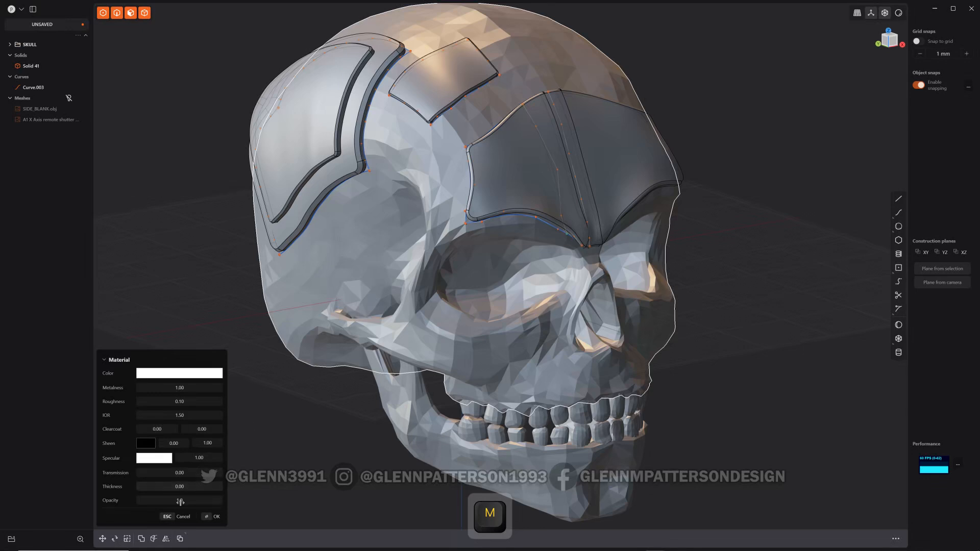
click(179, 501)
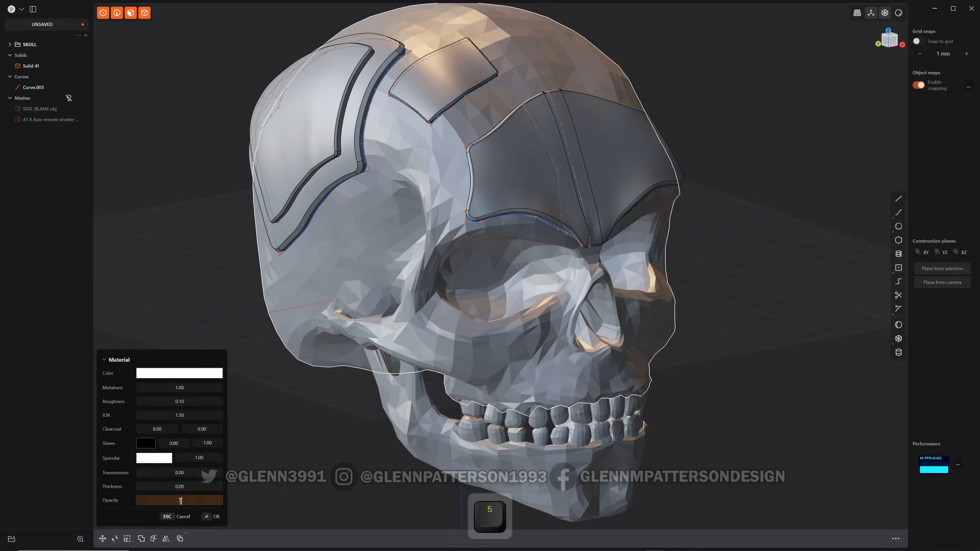
key(enter)
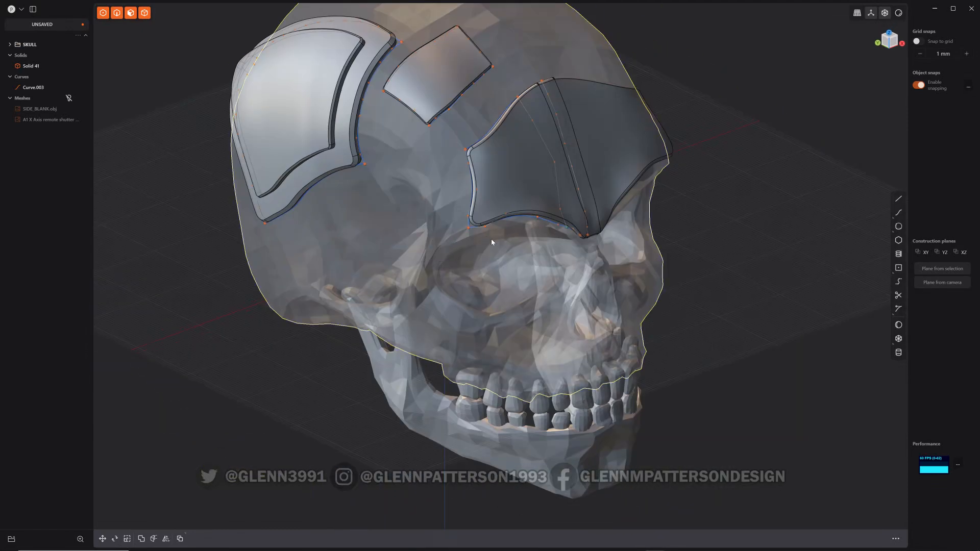
key(shift)
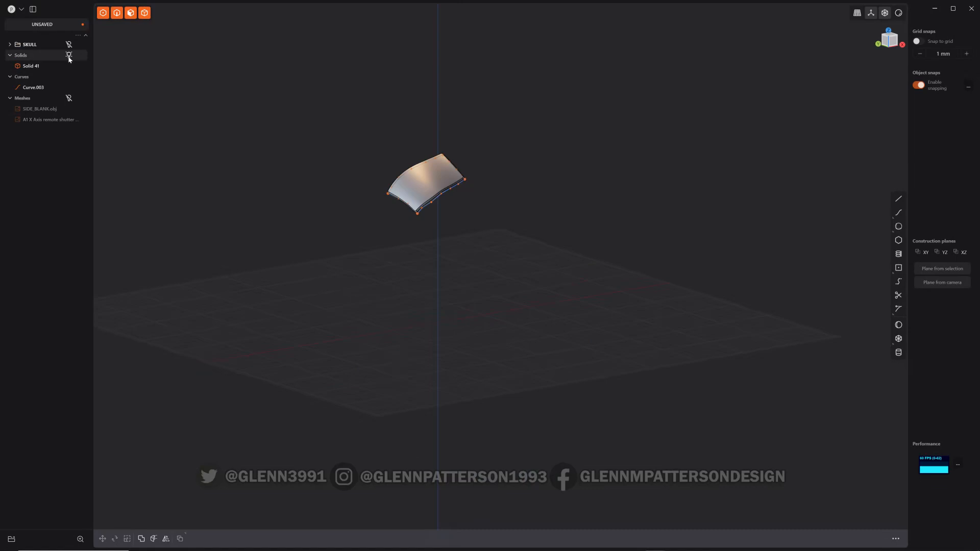
Delete Solid 41, unhide the Meshes group, and return to the imported-mesh file.
click(30, 66)
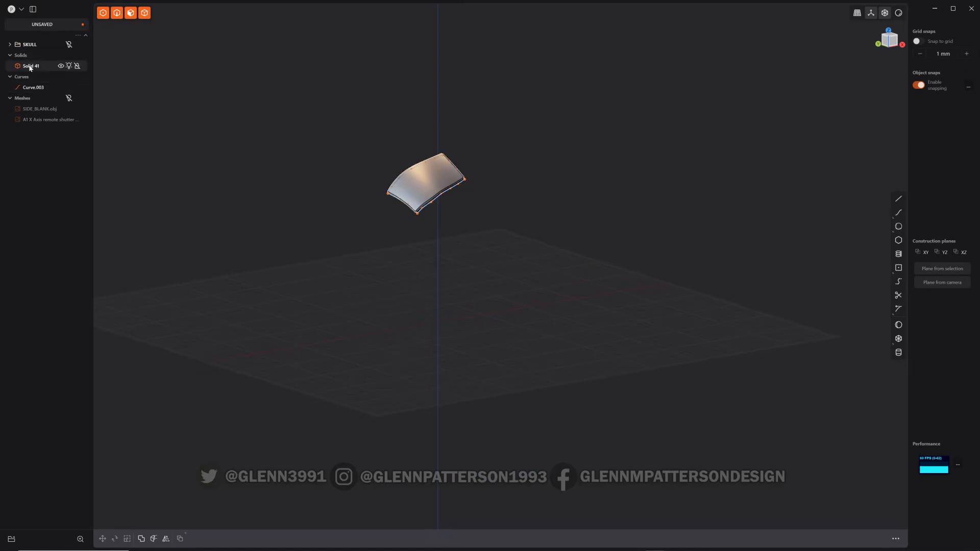
click(33, 87)
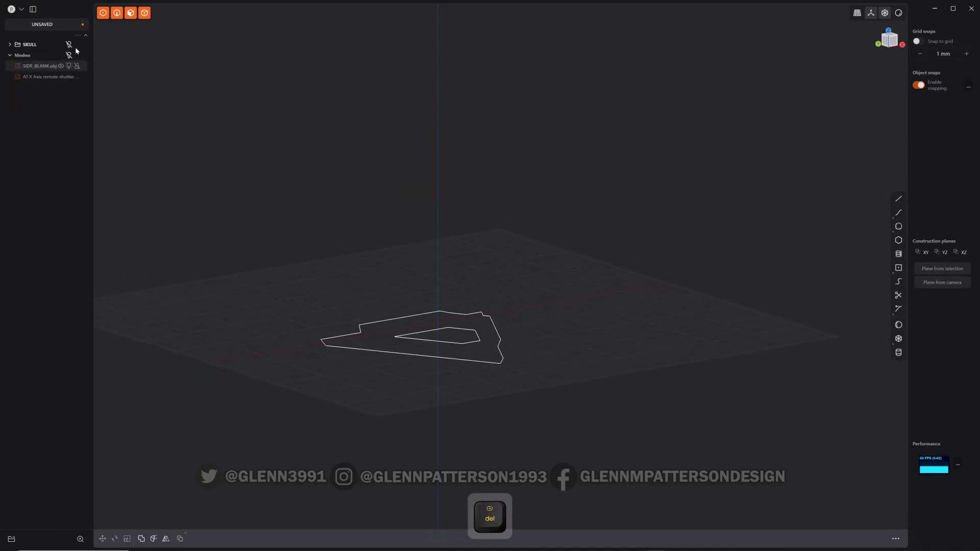
click(61, 65)
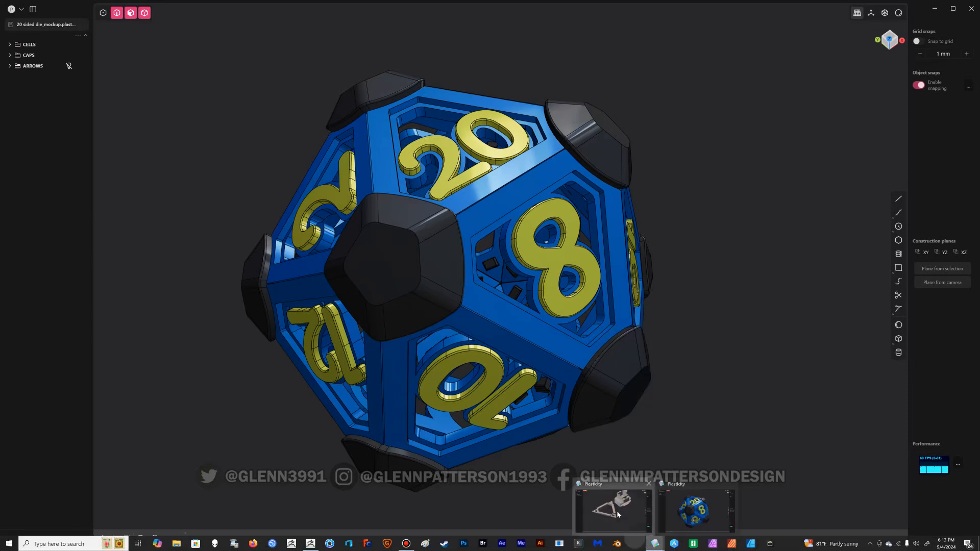
click(611, 506)
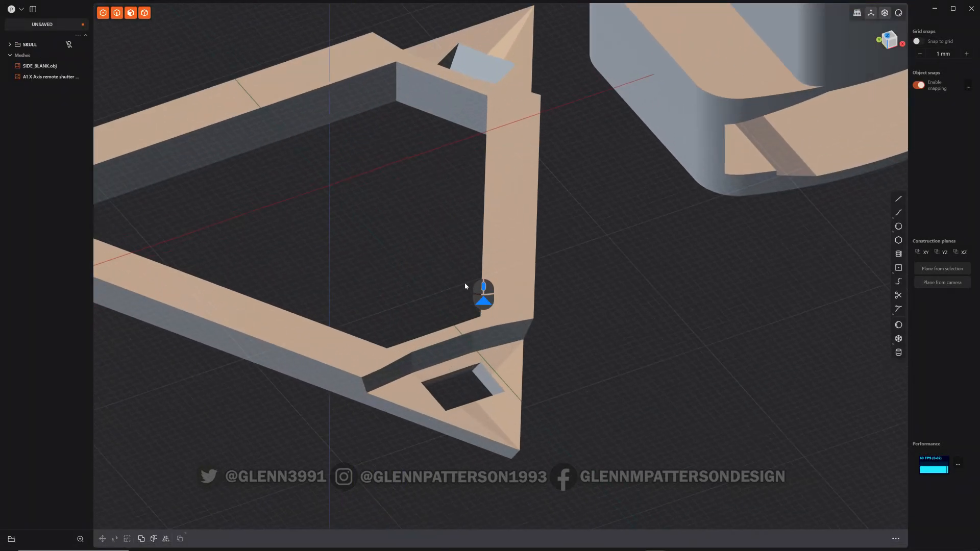
Trace a snapped curve along the inner edge by the square hole, then select SIDE_BLANK.obj.
key(shift+z)
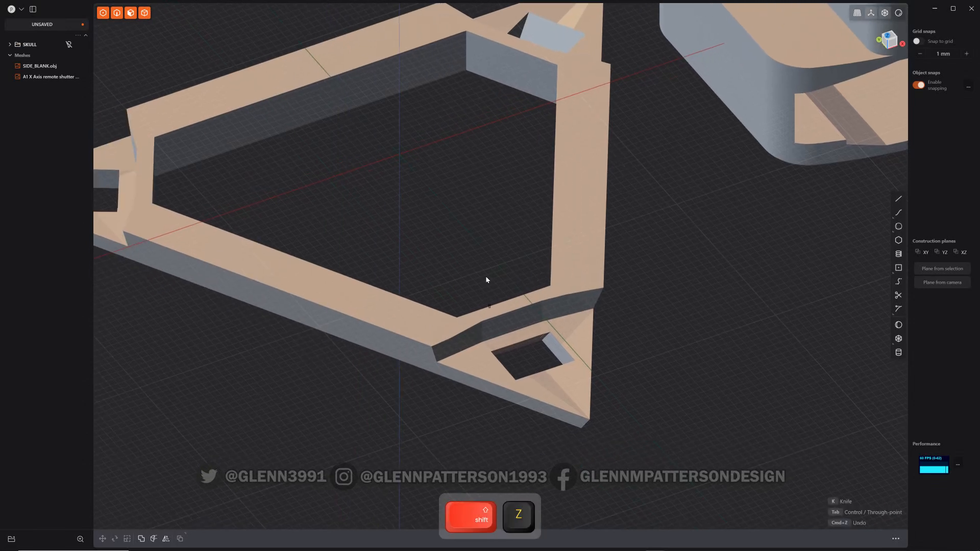
click(898, 212)
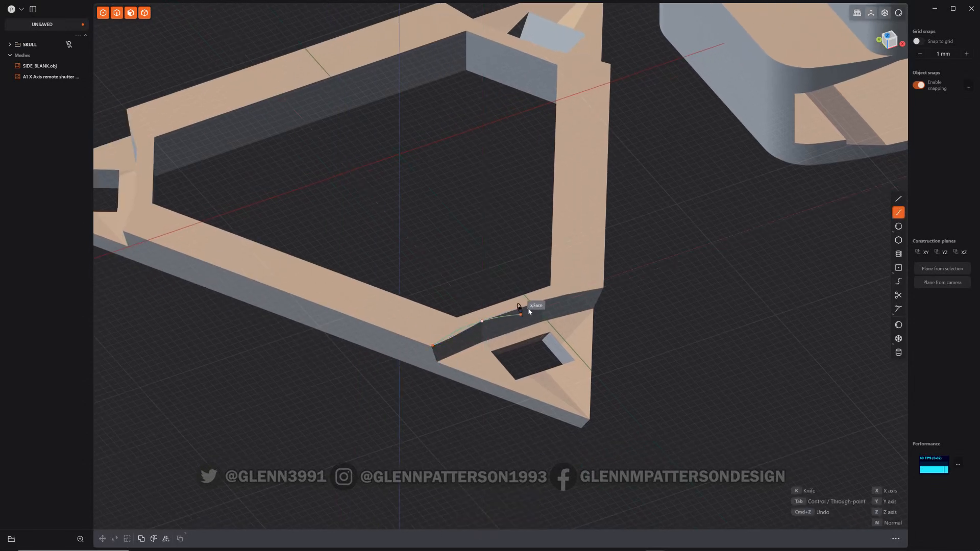
mouse_move(596, 291)
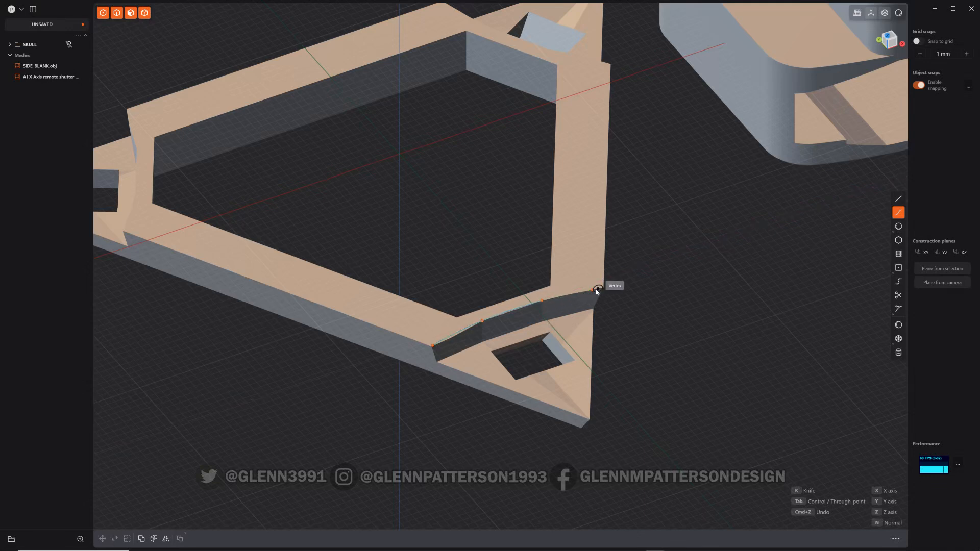
mouse_move(601, 289)
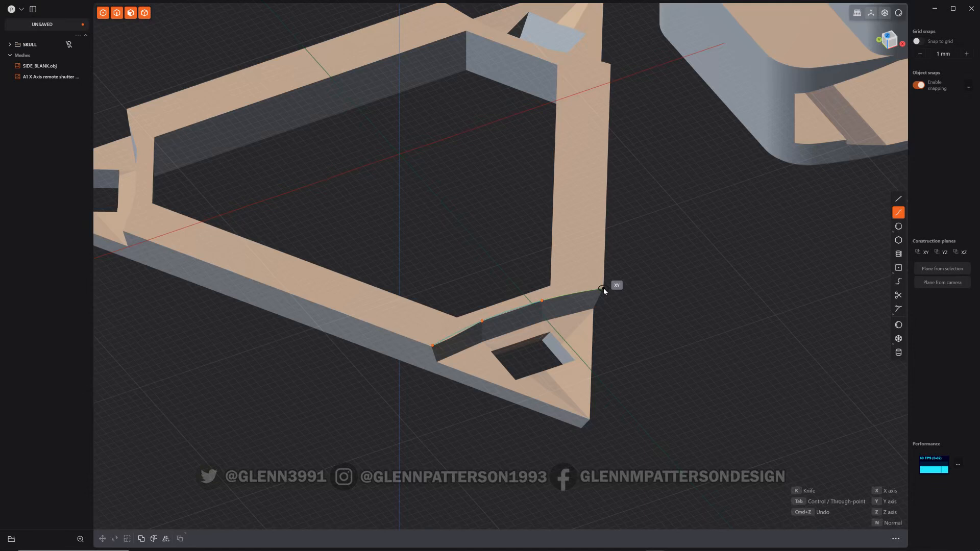
key(shift+x)
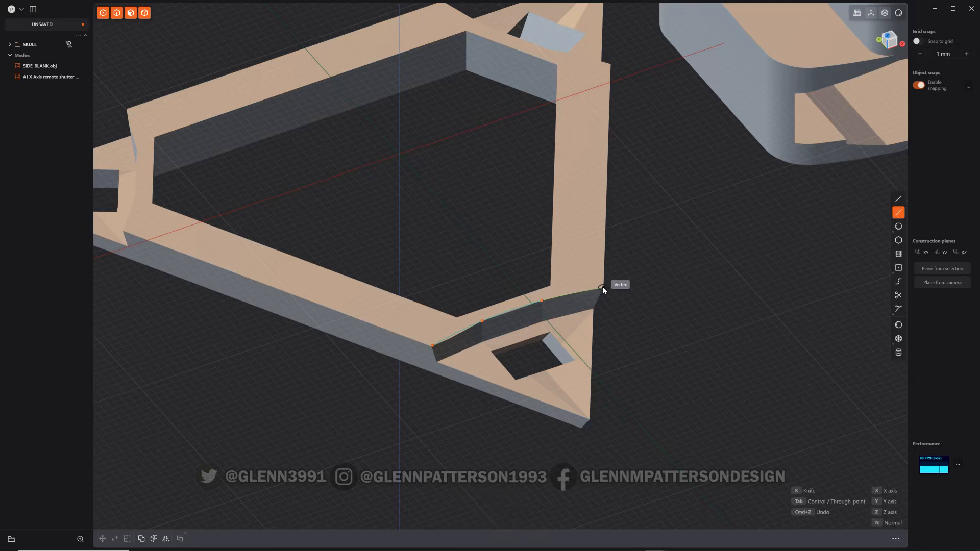
mouse_move(604, 289)
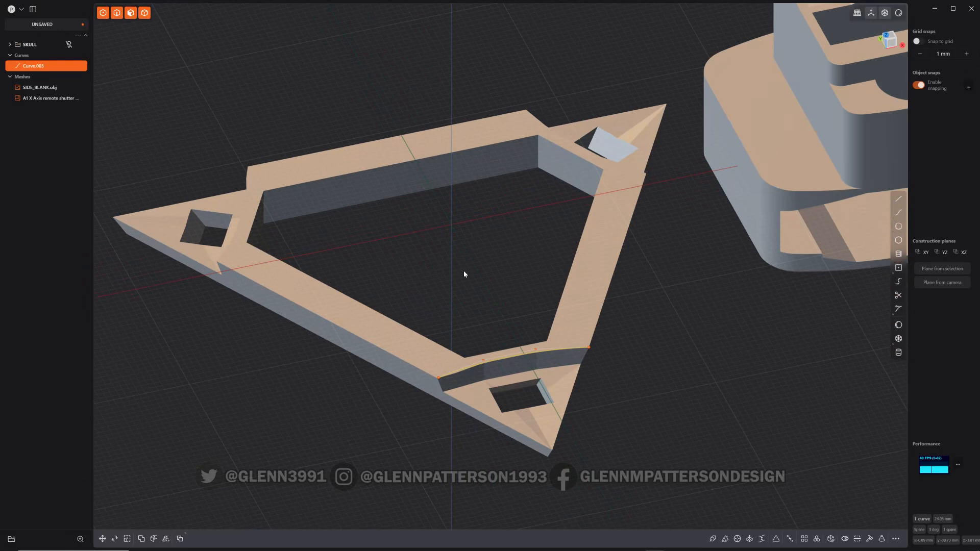
mouse_move(451, 301)
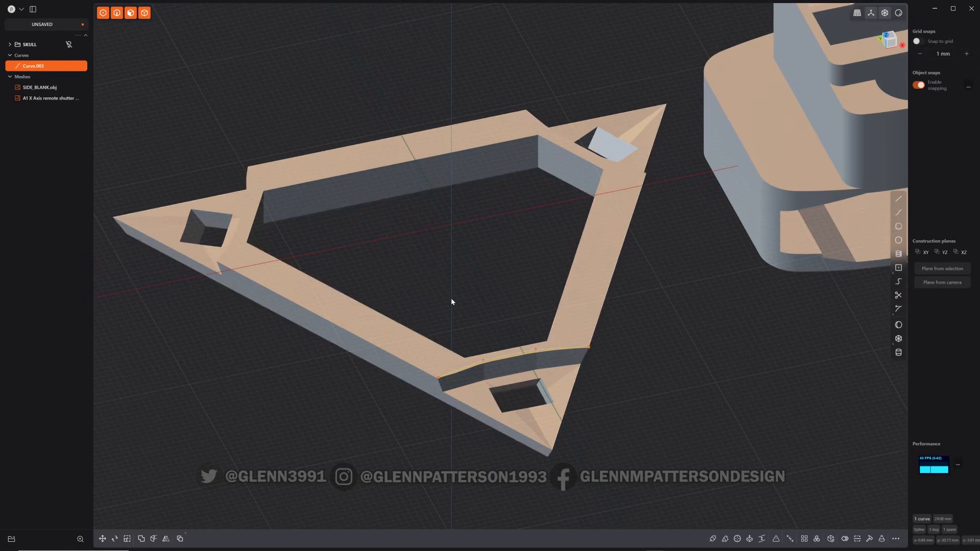
click(39, 87)
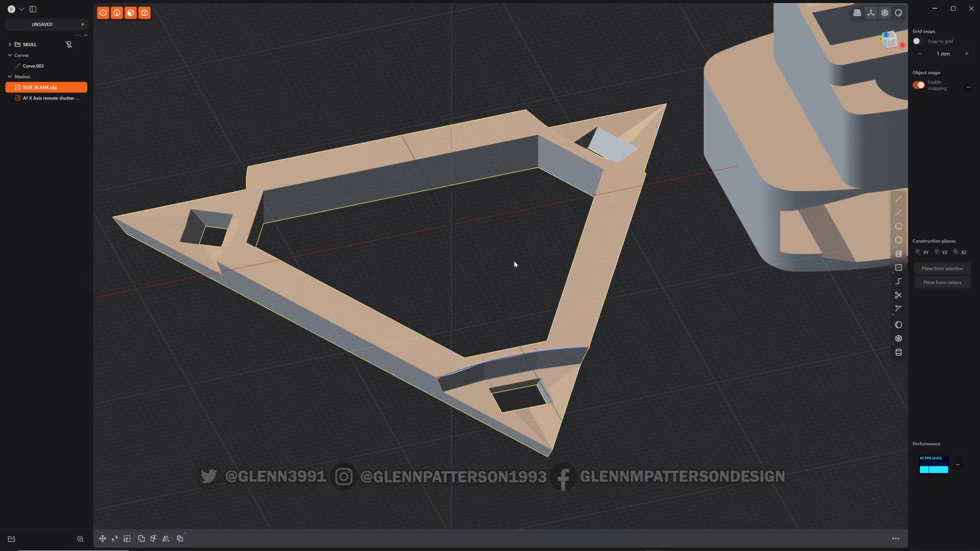
mouse_move(487, 273)
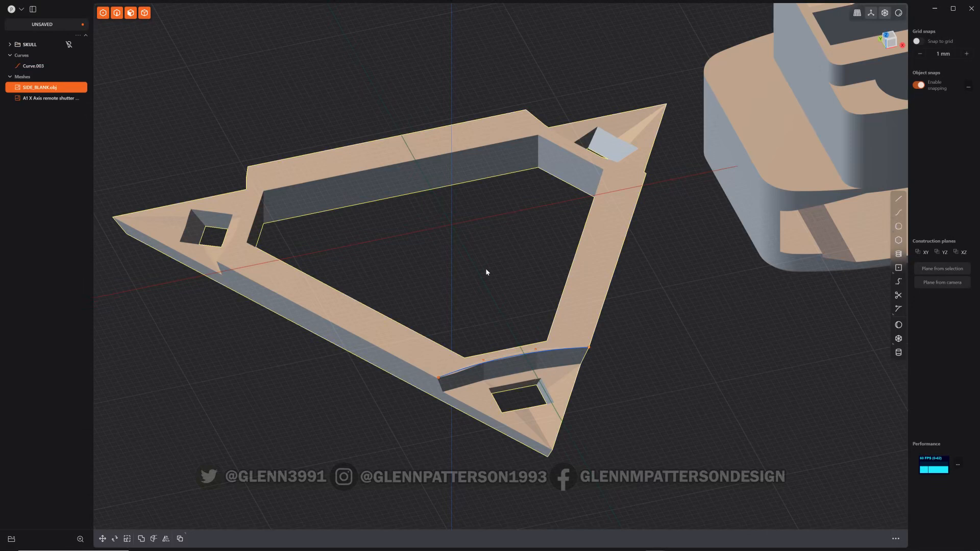
mouse_move(494, 273)
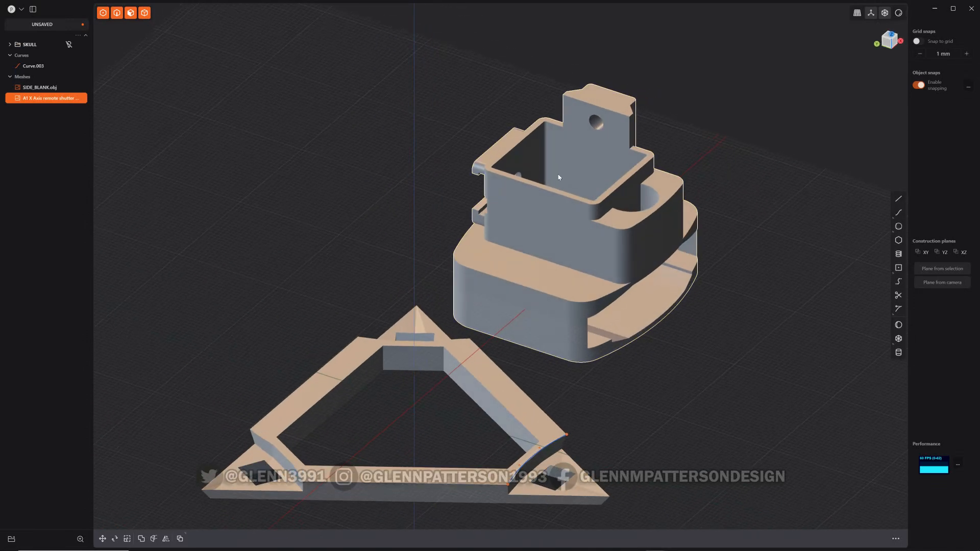
mouse_move(599, 125)
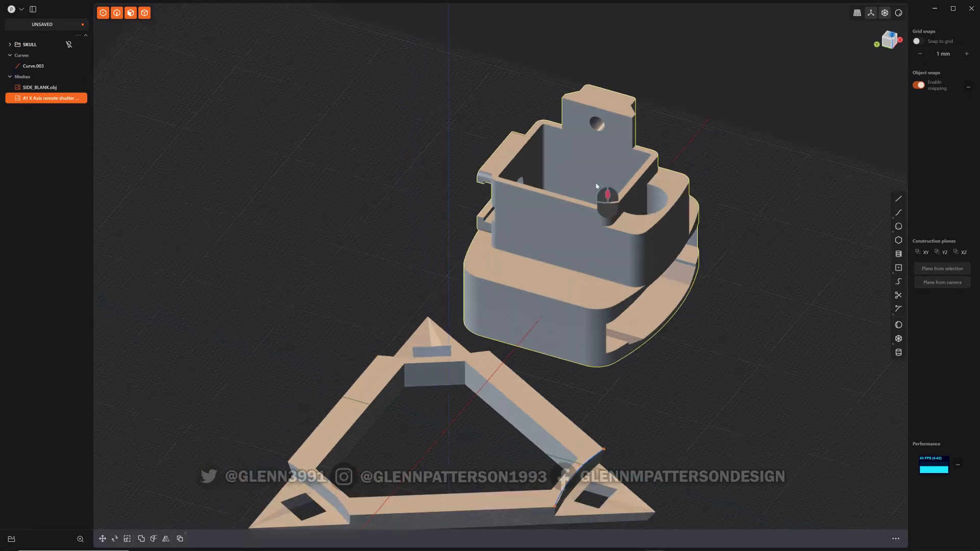
Zoom toward the camera mount's round hole and pick the three-point Circle tool.
scroll(up, 3)
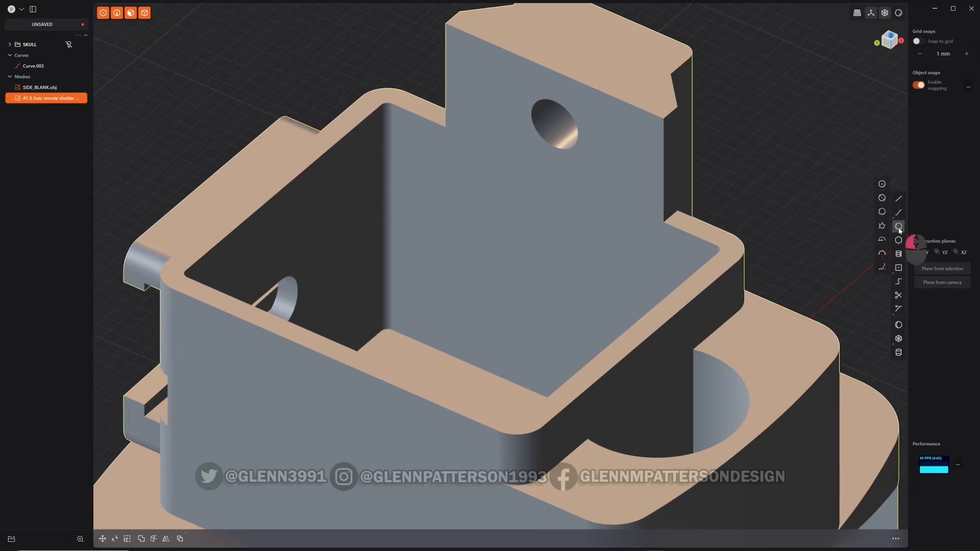
click(899, 226)
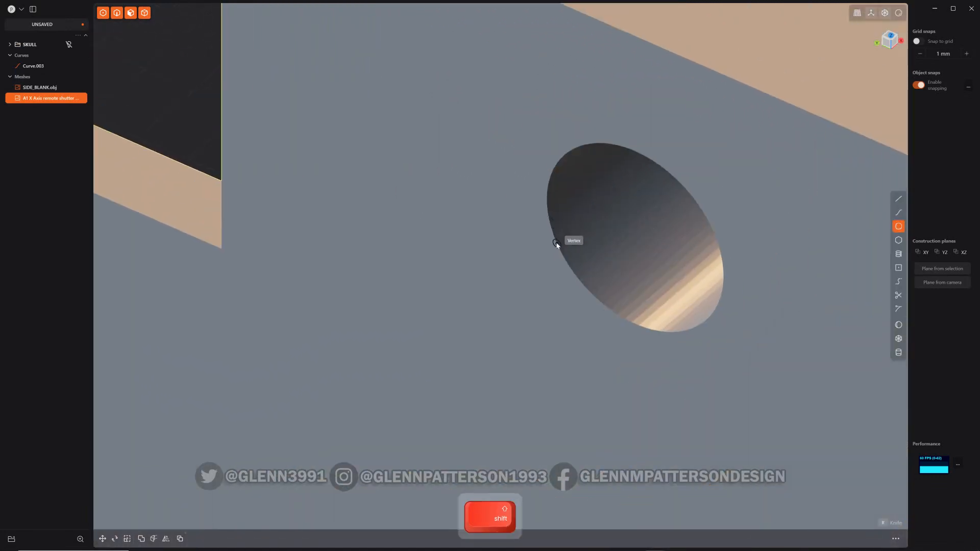
mouse_move(605, 316)
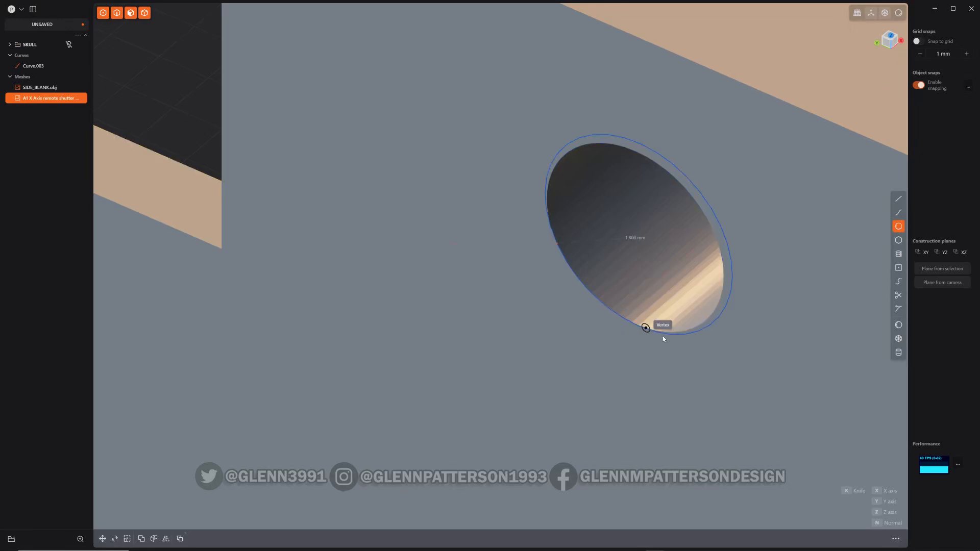
mouse_move(695, 331)
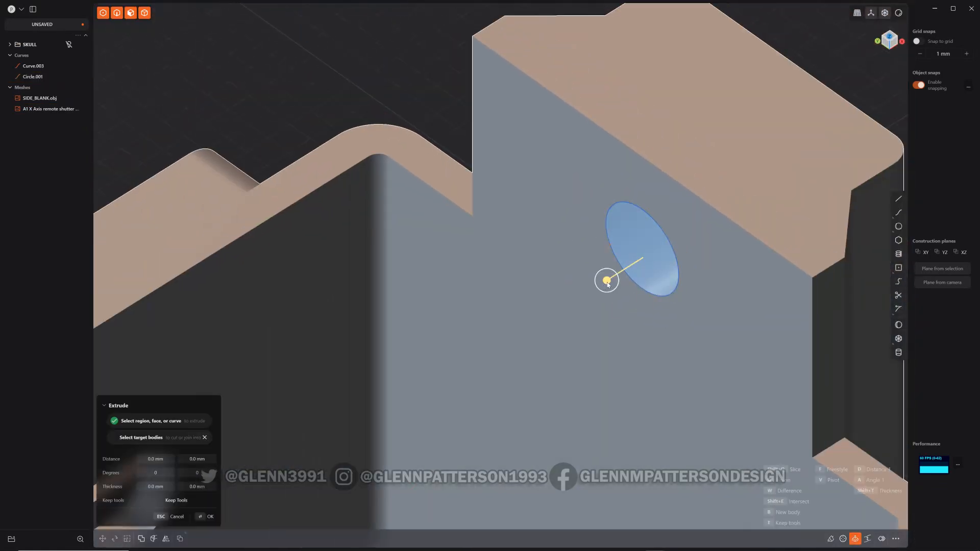
Extrude Circle.001 outward into a cylinder and confirm with OK.
click(209, 516)
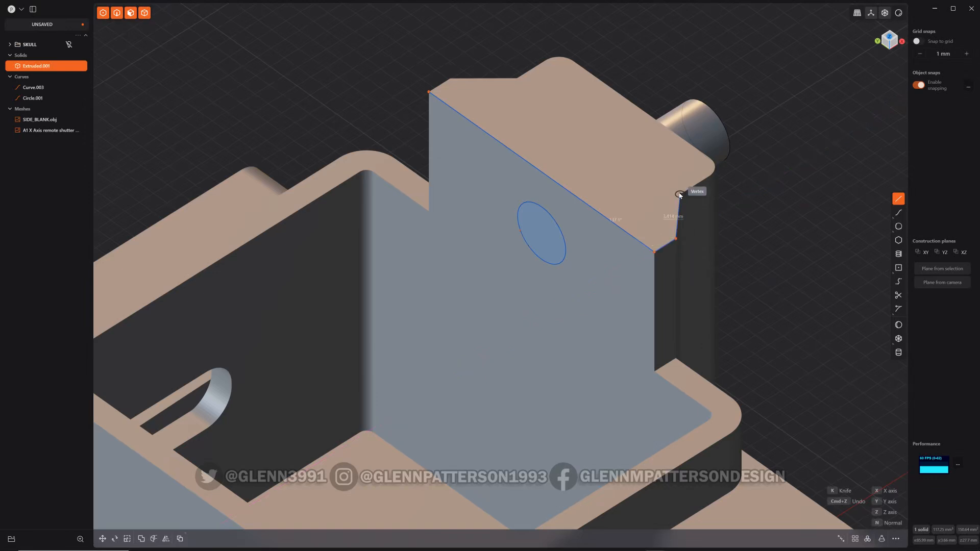
mouse_move(708, 183)
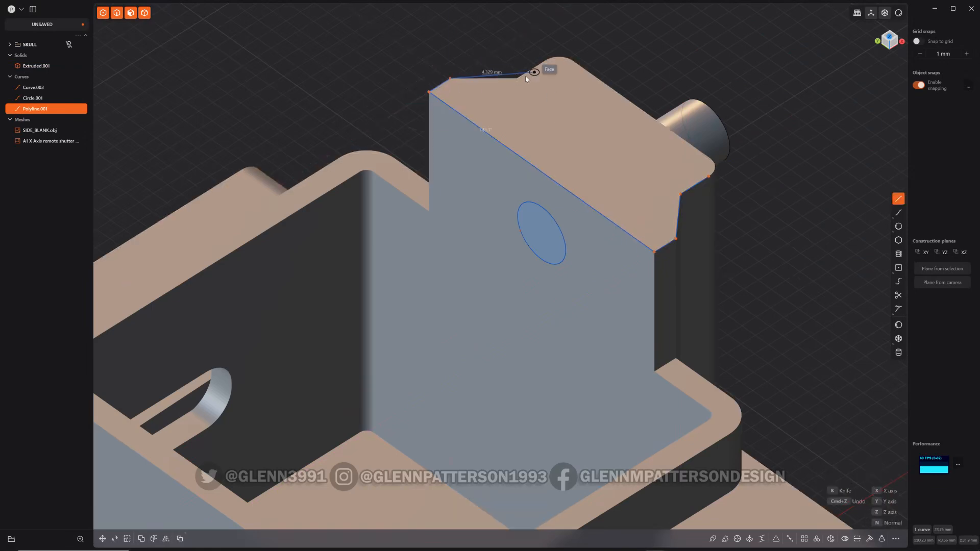
mouse_move(542, 64)
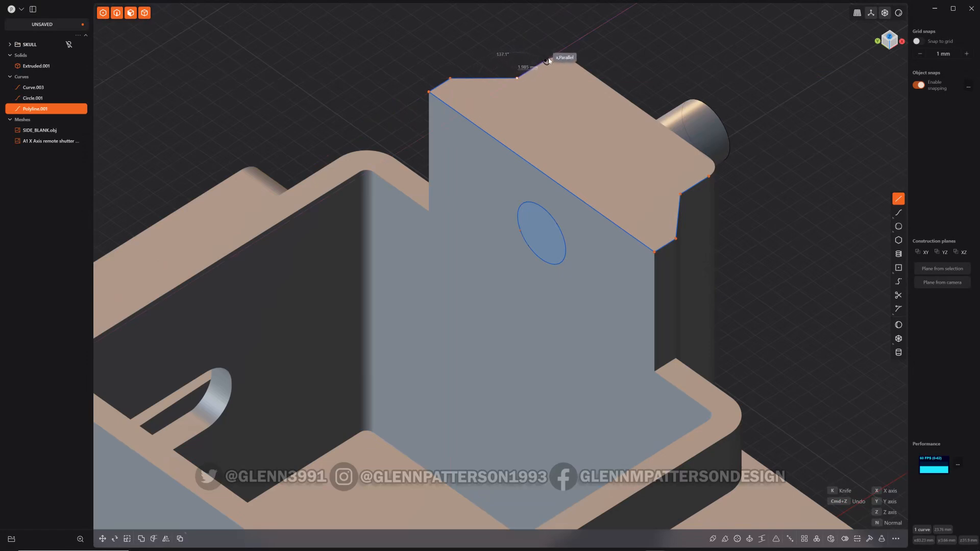
Trace a polyline along the back wall's top edges, holding Shift for parallel snapping.
key(shift)
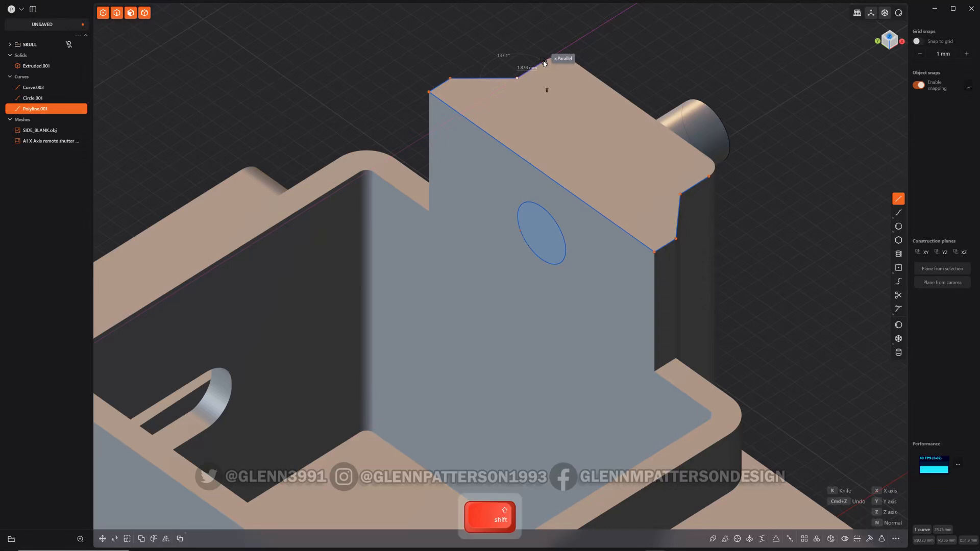
key(x)
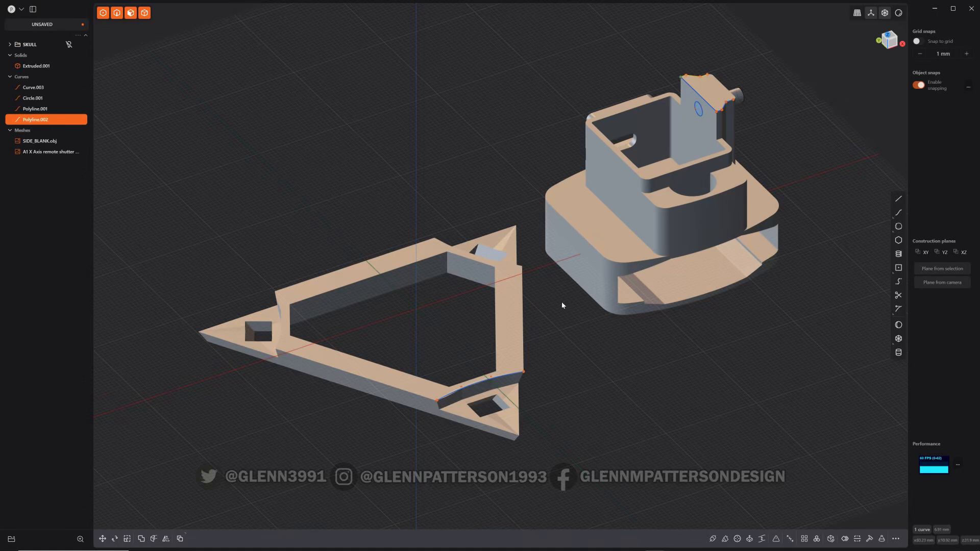
mouse_move(504, 206)
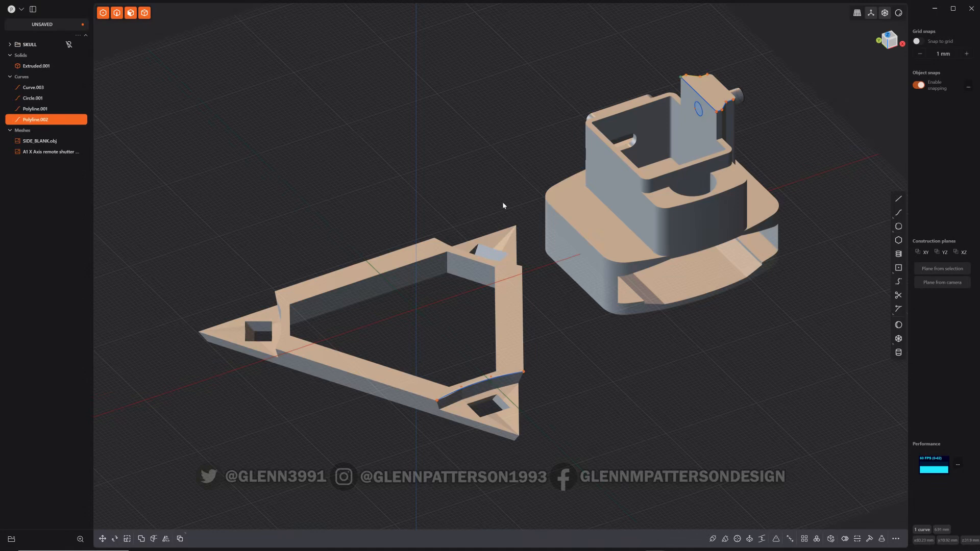